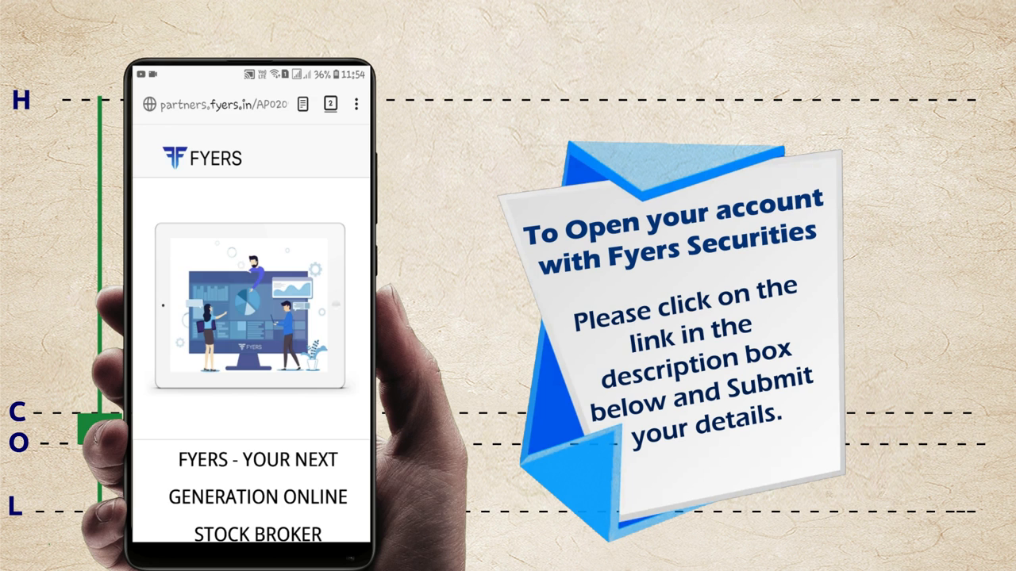
scroll("down", 3)
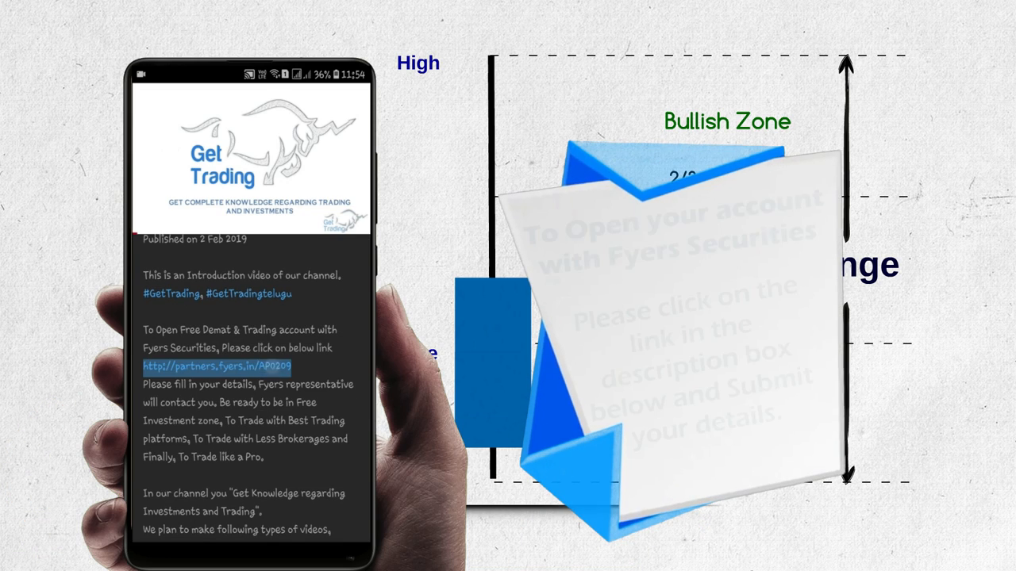
left_click(224, 368)
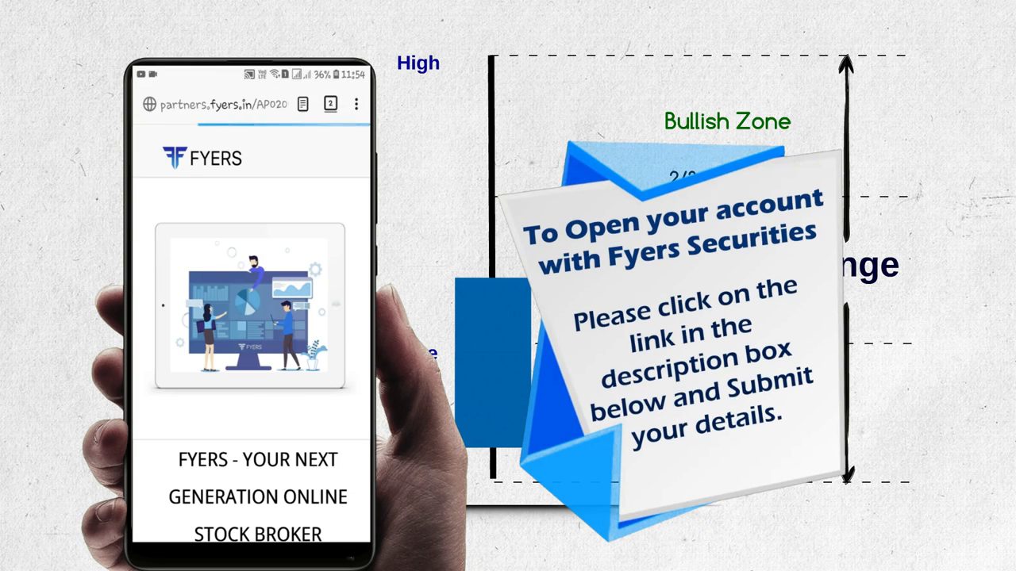
scroll("down", 3)
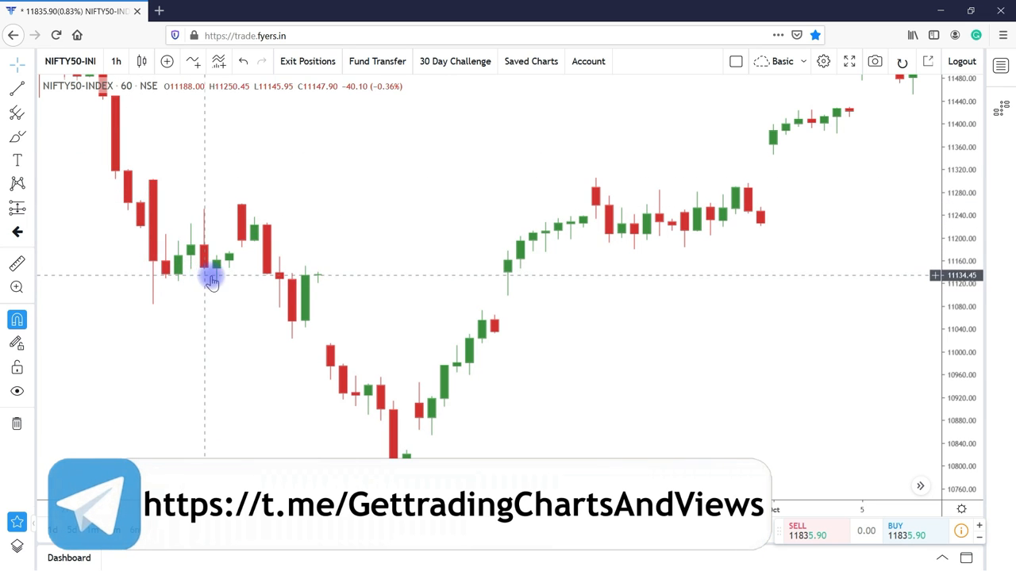
mouse_move(267, 292)
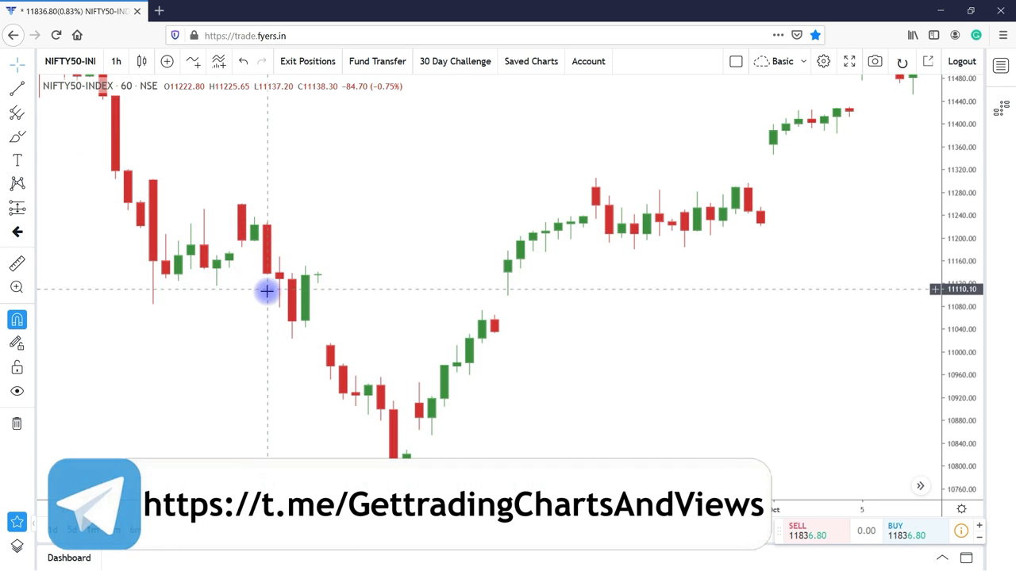
mouse_move(314, 373)
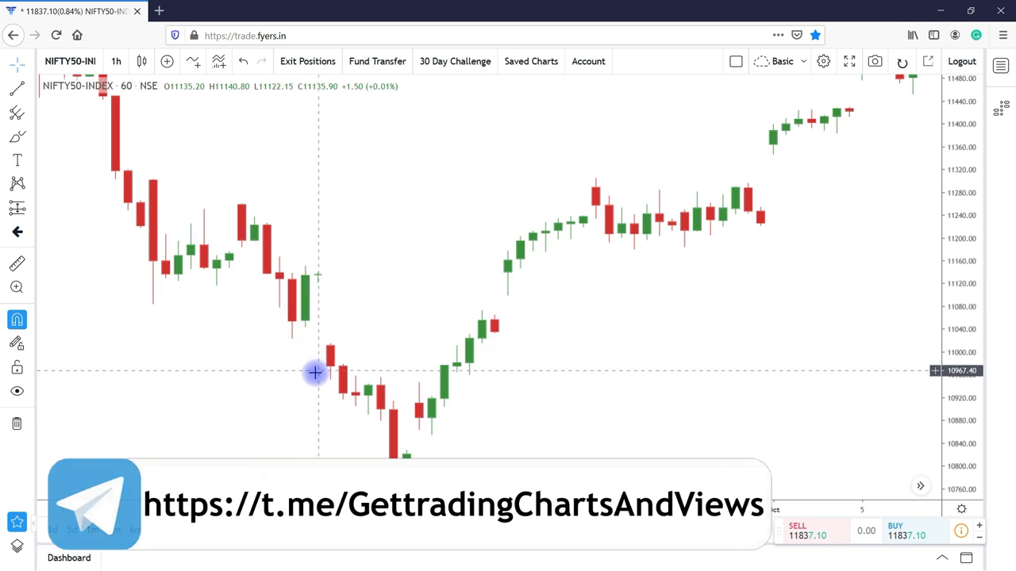